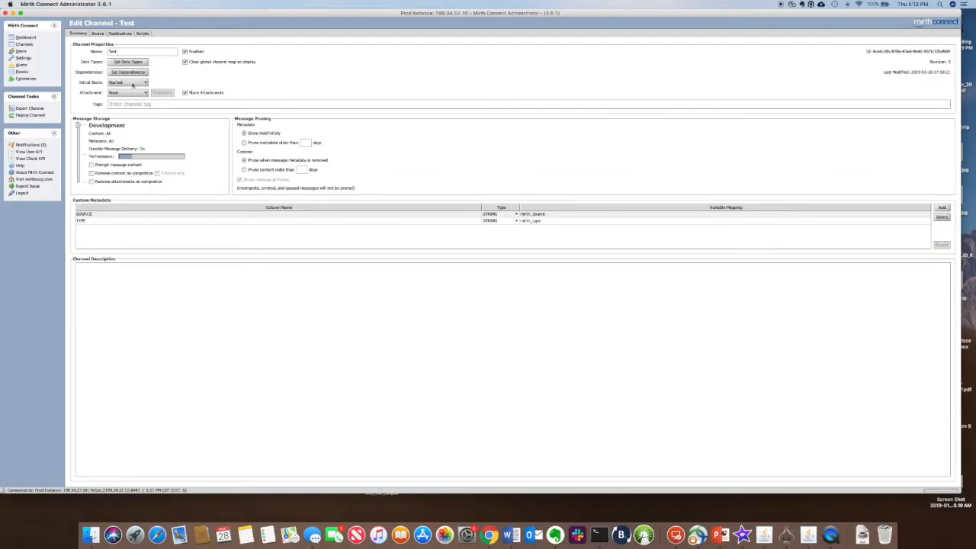
# Review the Test channel's Source and Destinations settings, ending on the Source connector
pyautogui.click(94, 34)
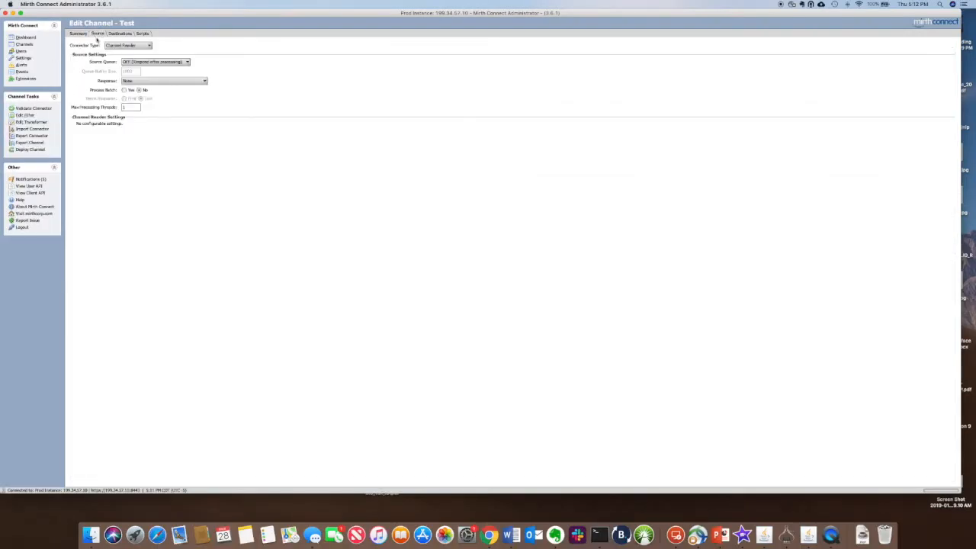
pyautogui.click(124, 33)
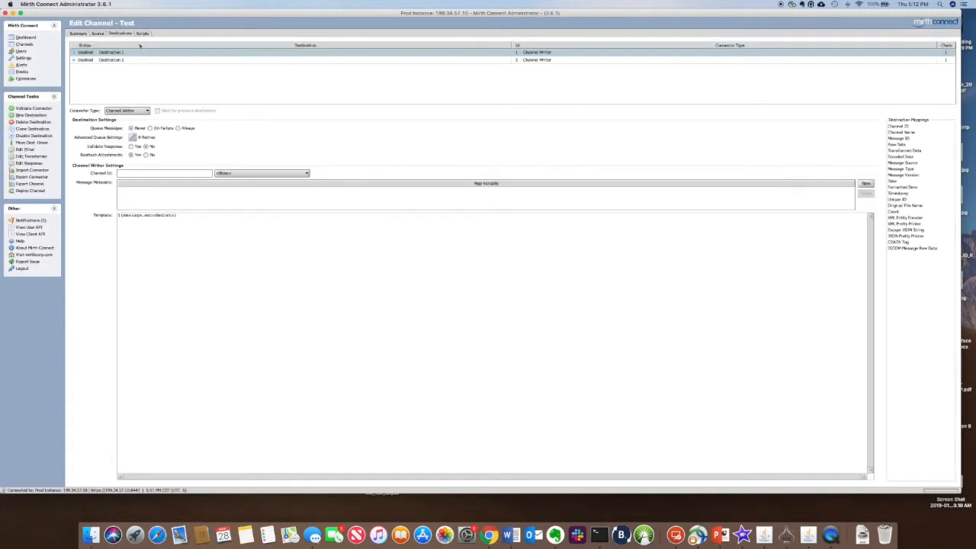
pyautogui.click(115, 34)
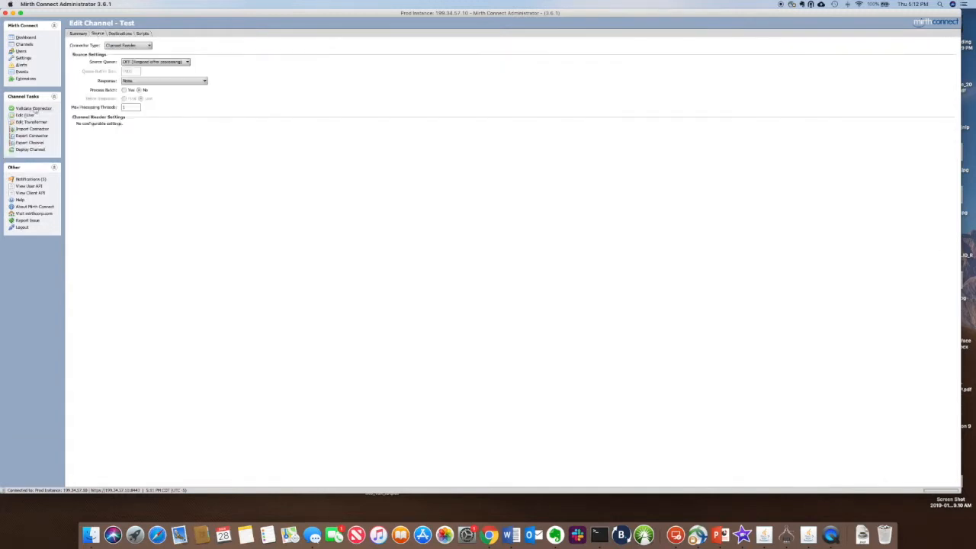
pyautogui.moveTo(25, 122)
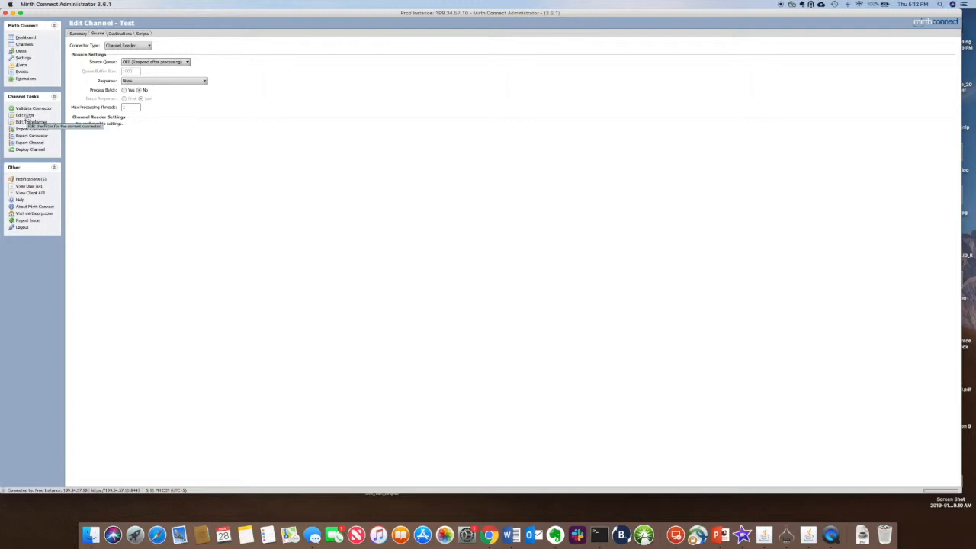
pyautogui.moveTo(113, 71)
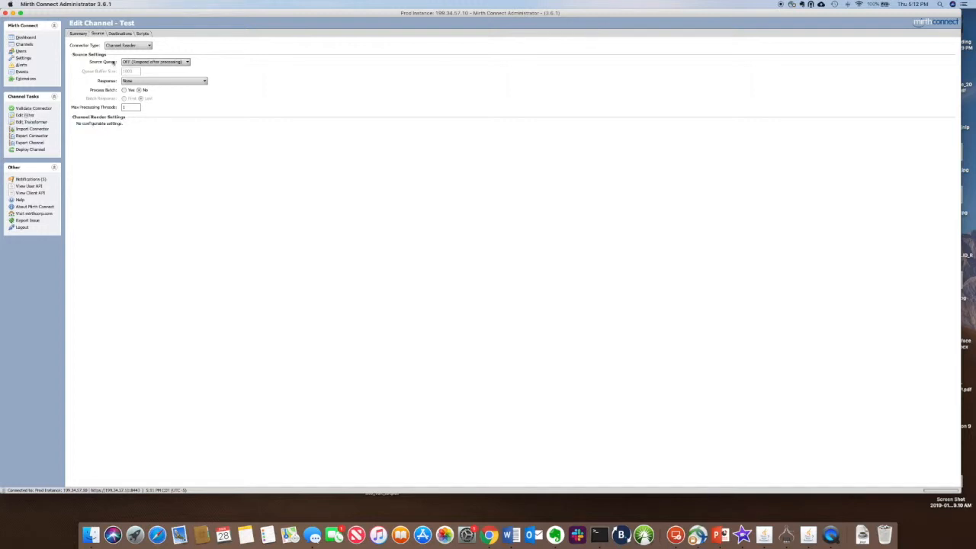
pyautogui.click(126, 35)
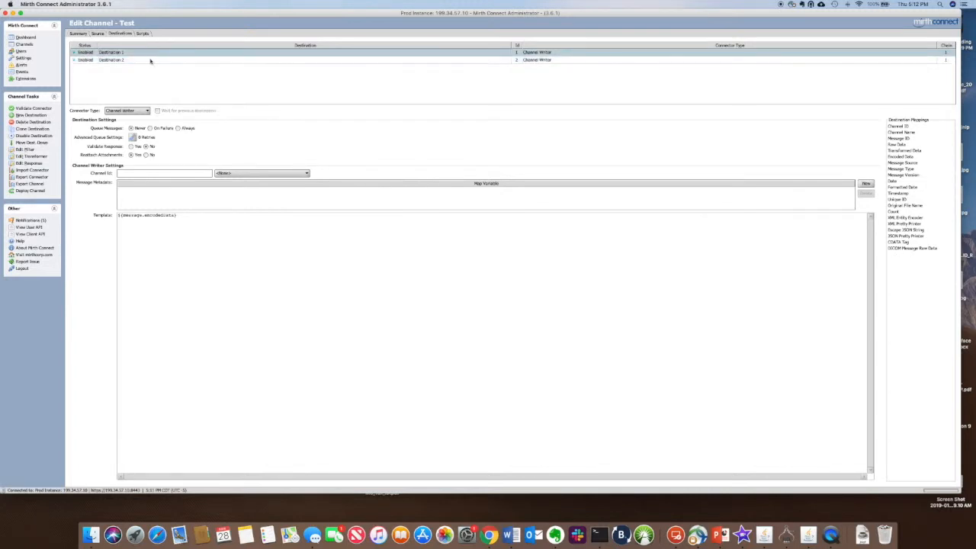
pyautogui.click(113, 34)
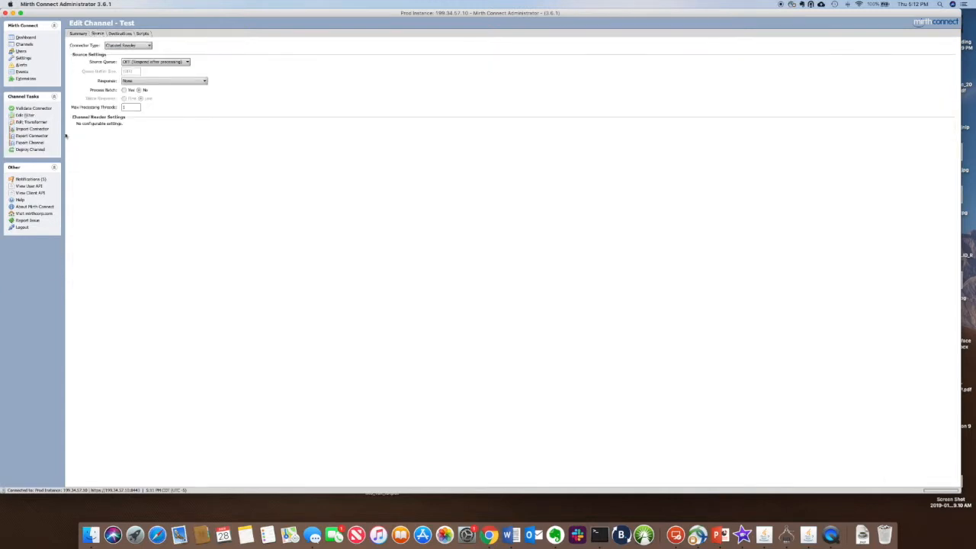
pyautogui.moveTo(287, 143)
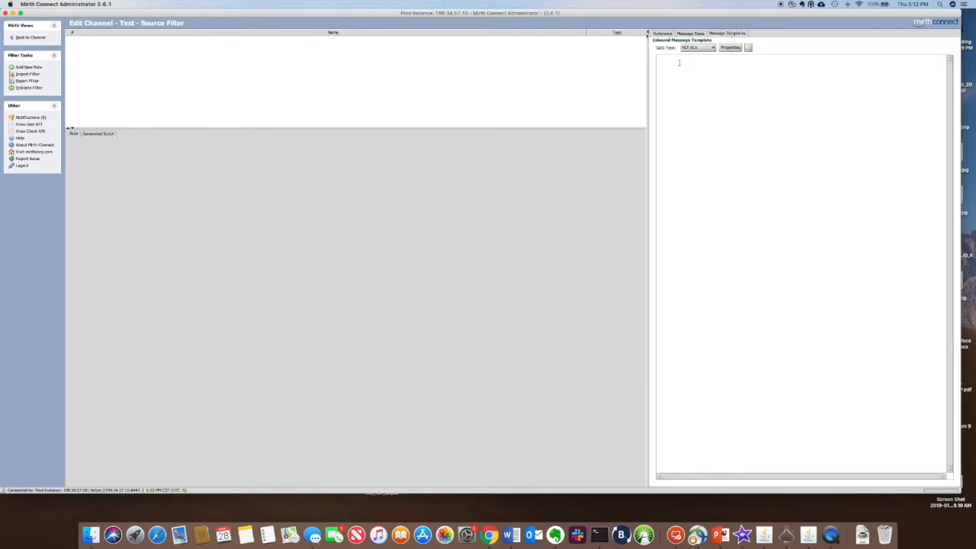
# Paste a sample HL7 ADT message as the inbound template and view it as a message tree
pyautogui.rightClick(680, 64)
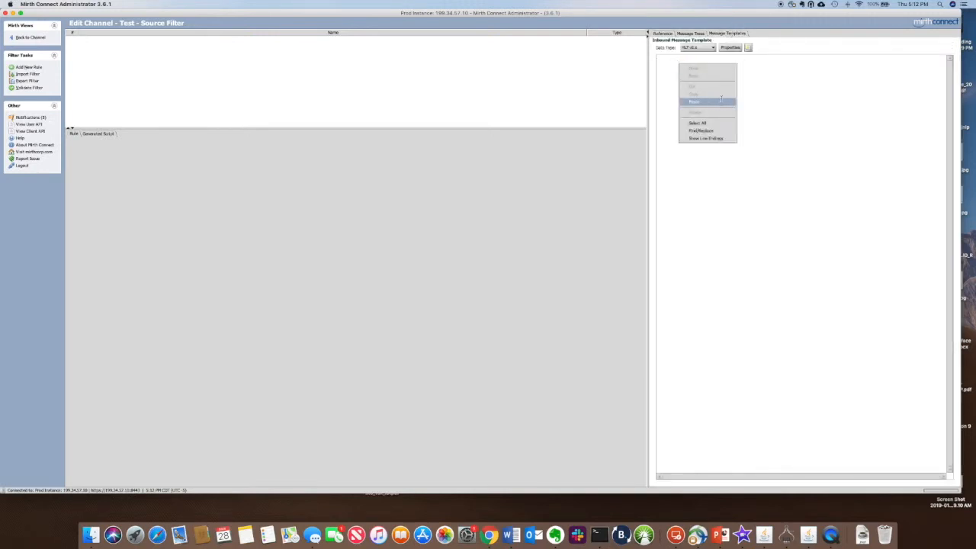
pyautogui.click(703, 101)
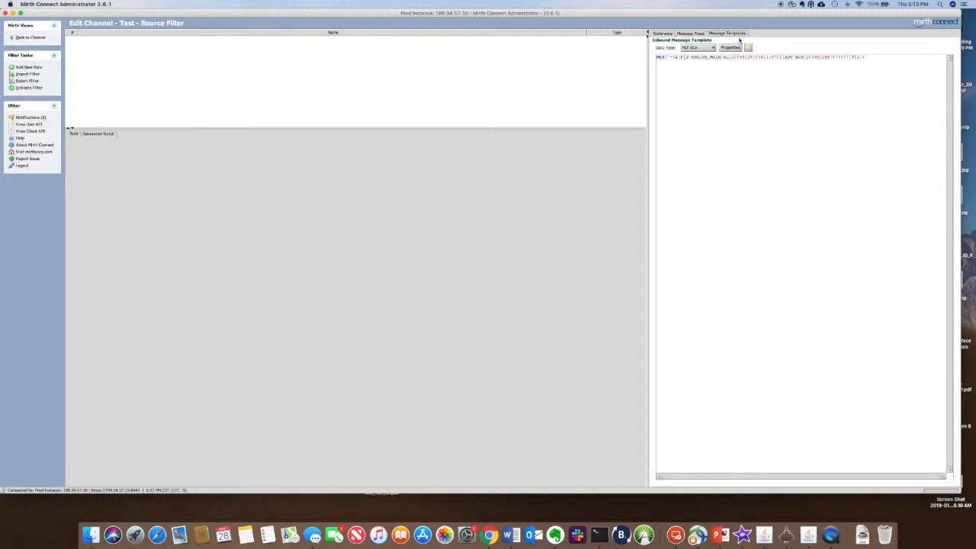
pyautogui.click(692, 32)
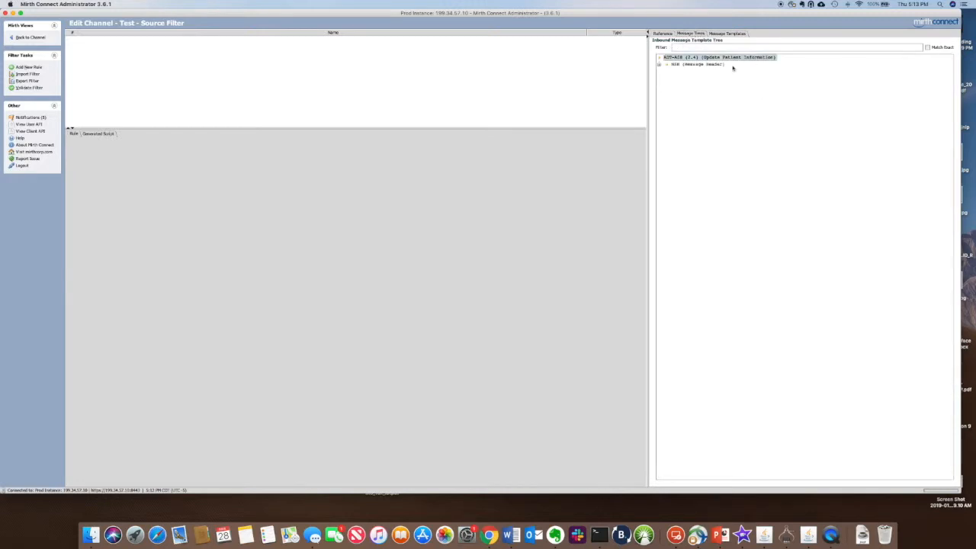
# Expand the MSH header segment to show its fields and add a new filter rule
pyautogui.click(729, 31)
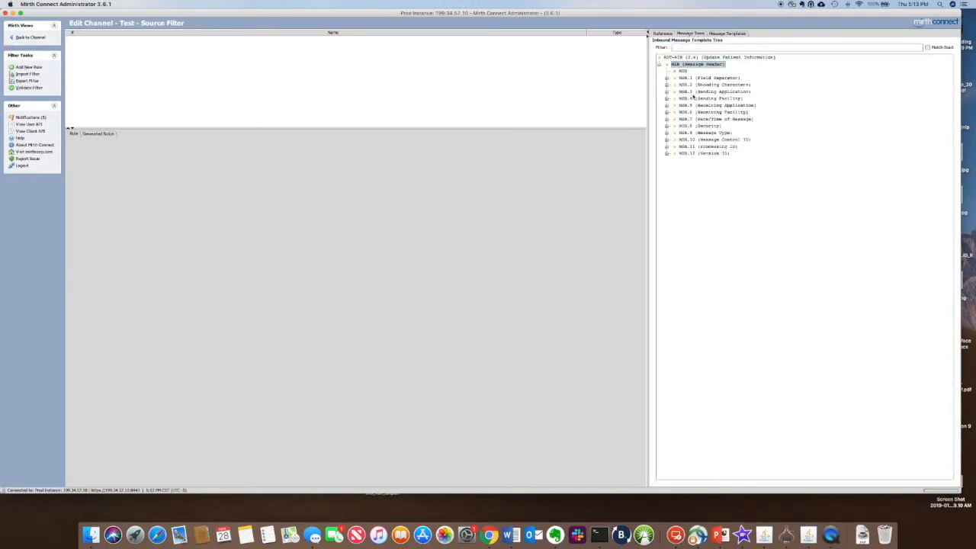
pyautogui.click(717, 119)
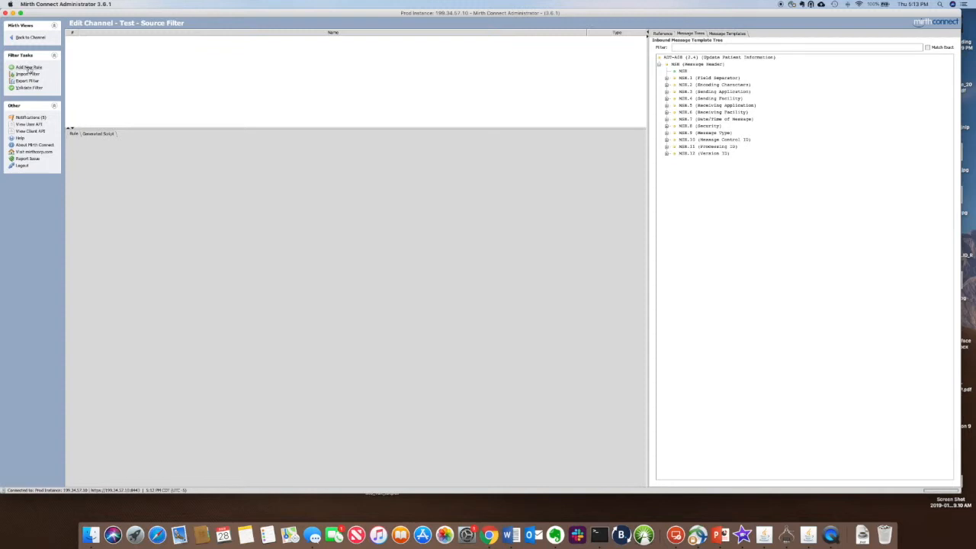
pyautogui.click(26, 67)
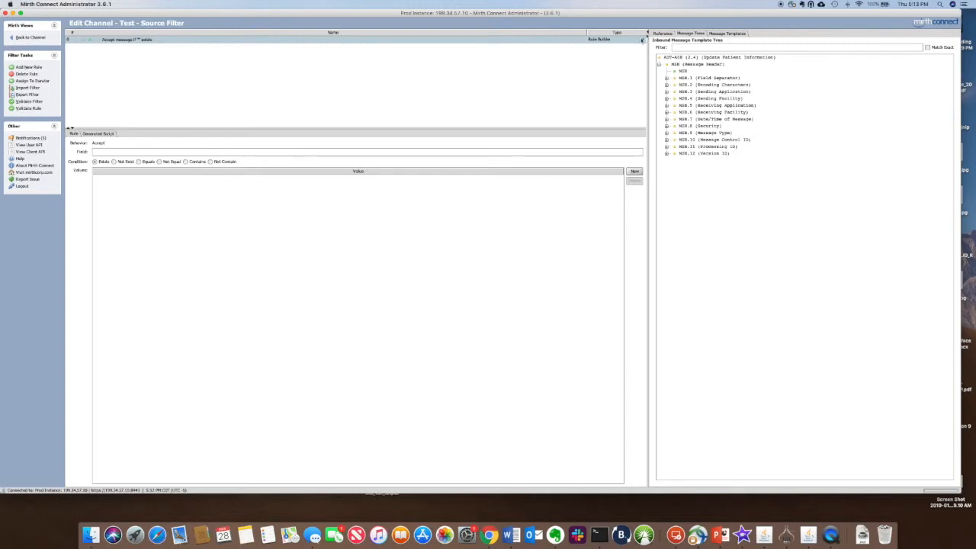
# Keep the new rule as Rule Builder and target the MSH-9 message type field's components
pyautogui.click(634, 38)
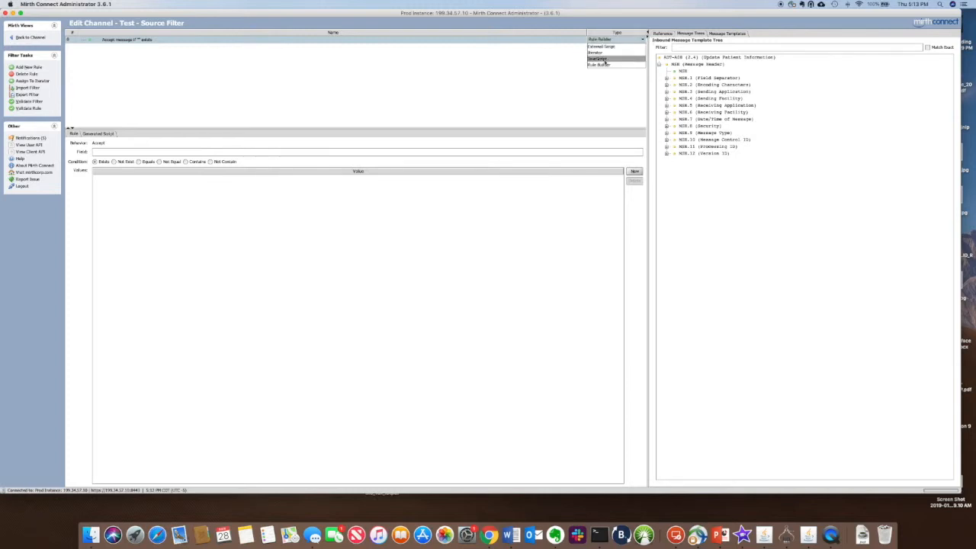
pyautogui.click(600, 64)
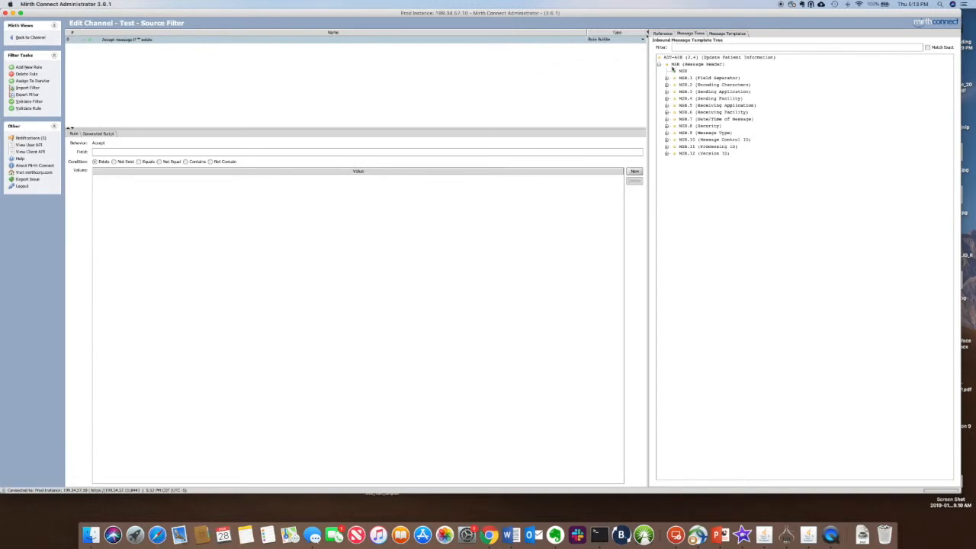
pyautogui.click(689, 132)
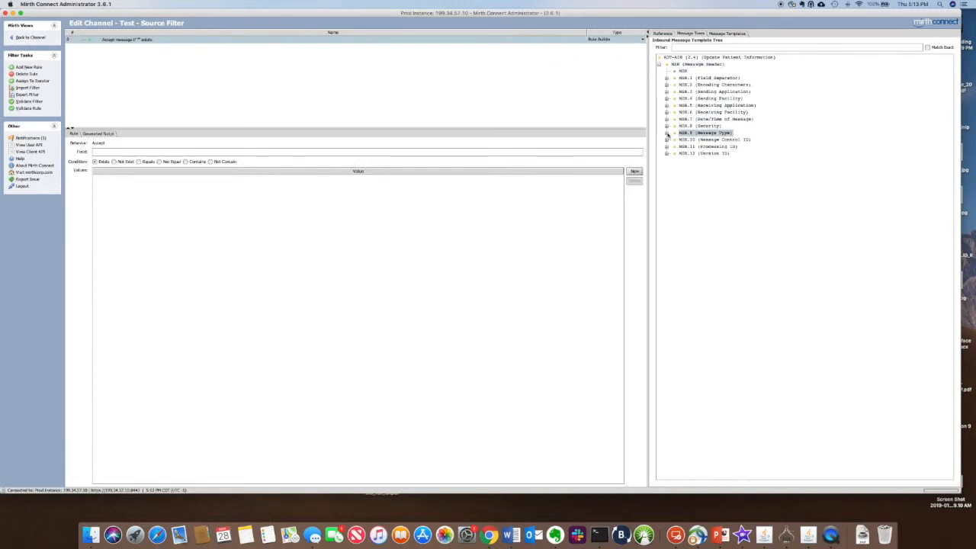
pyautogui.click(668, 133)
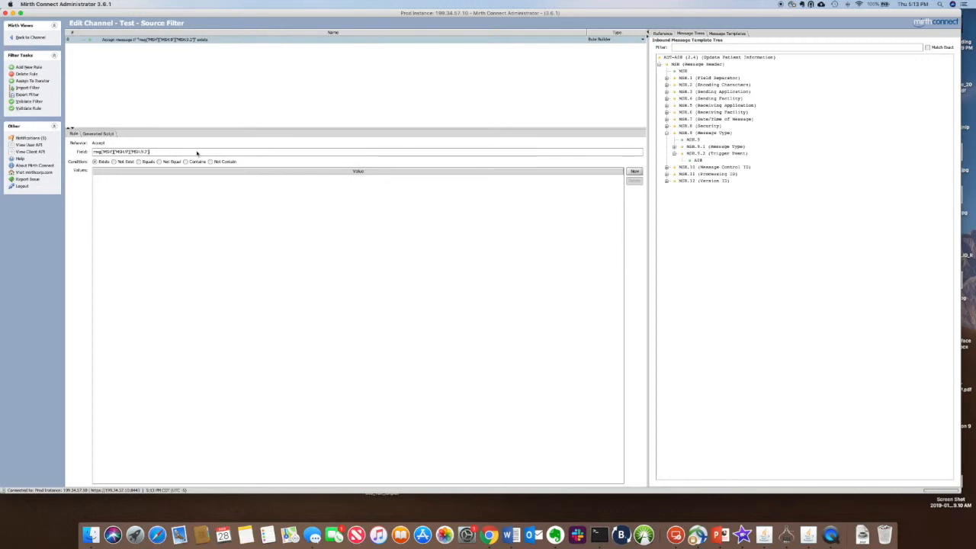
pyautogui.moveTo(190, 179)
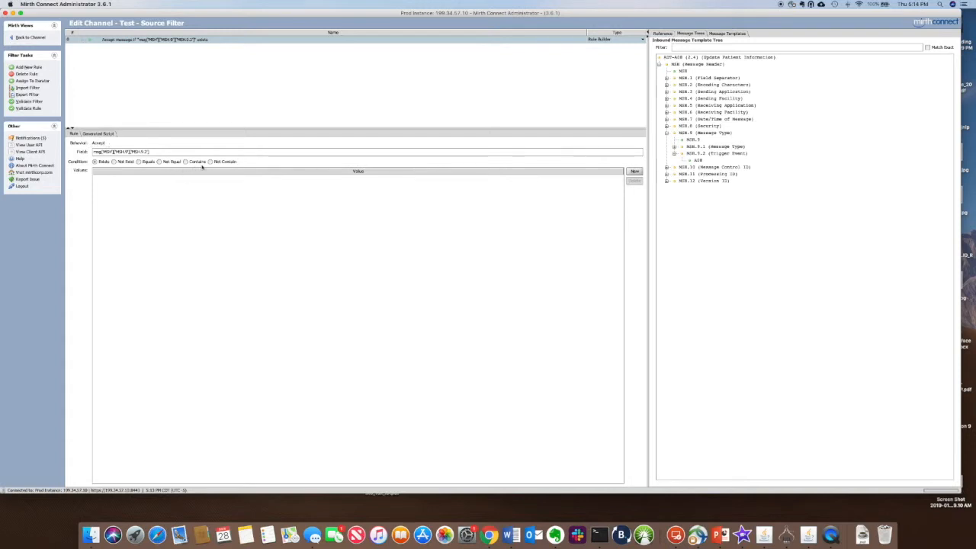
# Set the rule condition to Not Contains with the value A08
pyautogui.click(211, 161)
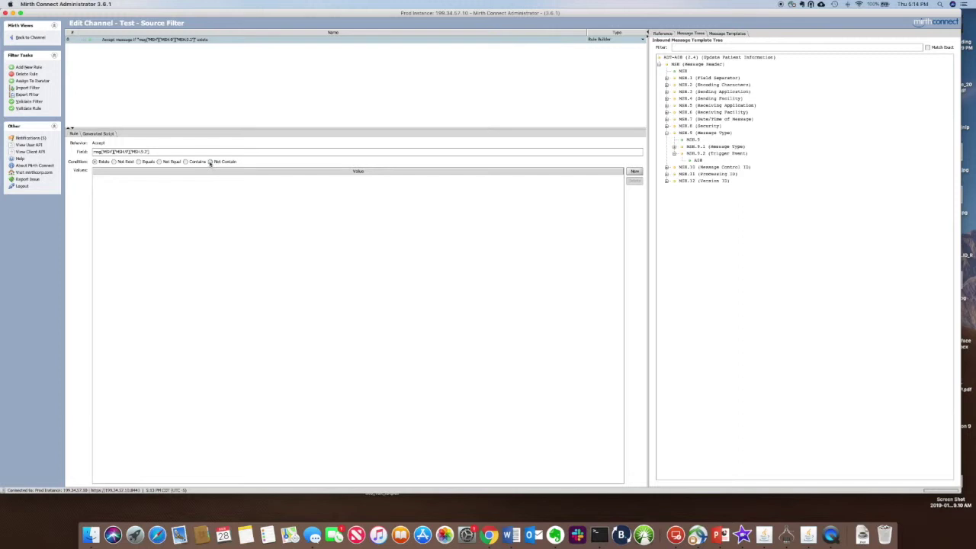
pyautogui.click(216, 162)
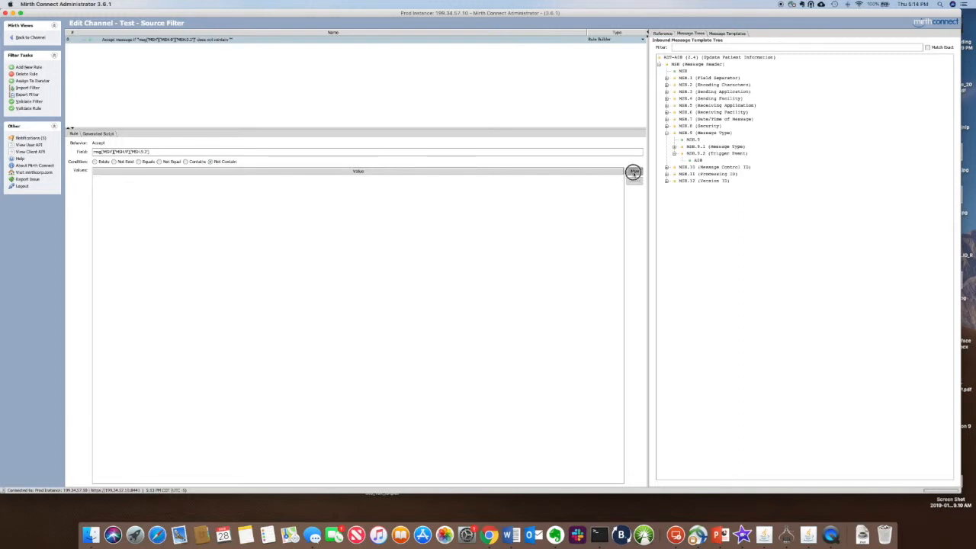
pyautogui.click(631, 171)
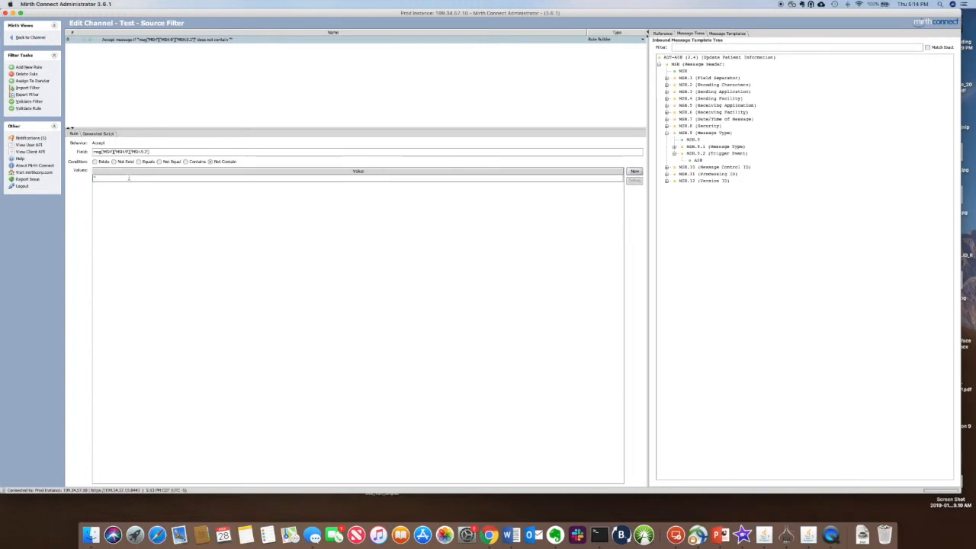
pyautogui.write('A1')
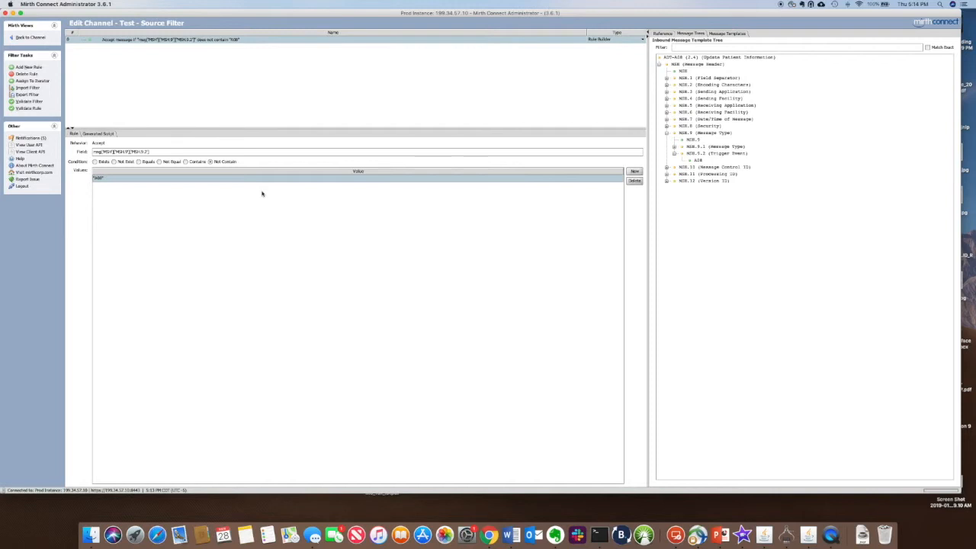
pyautogui.click(714, 153)
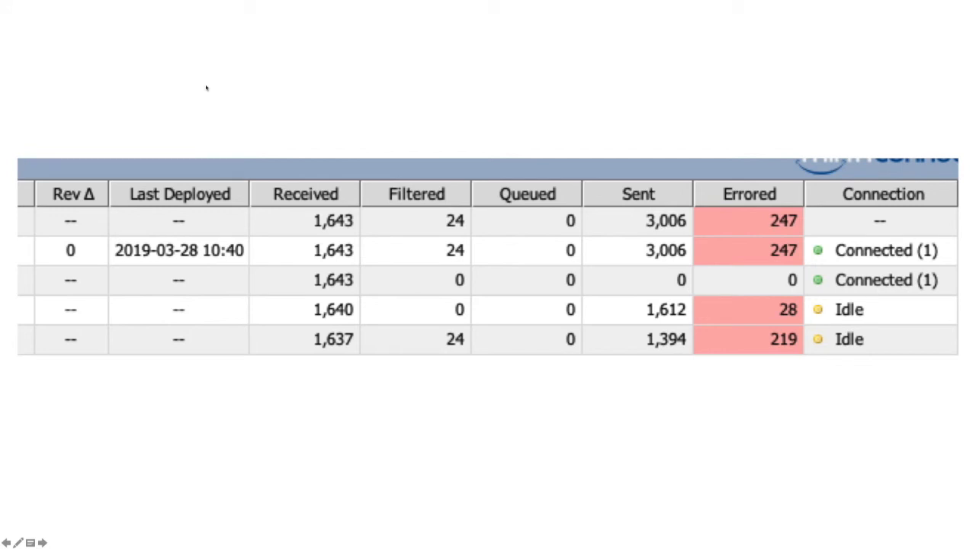
pyautogui.moveTo(415, 197)
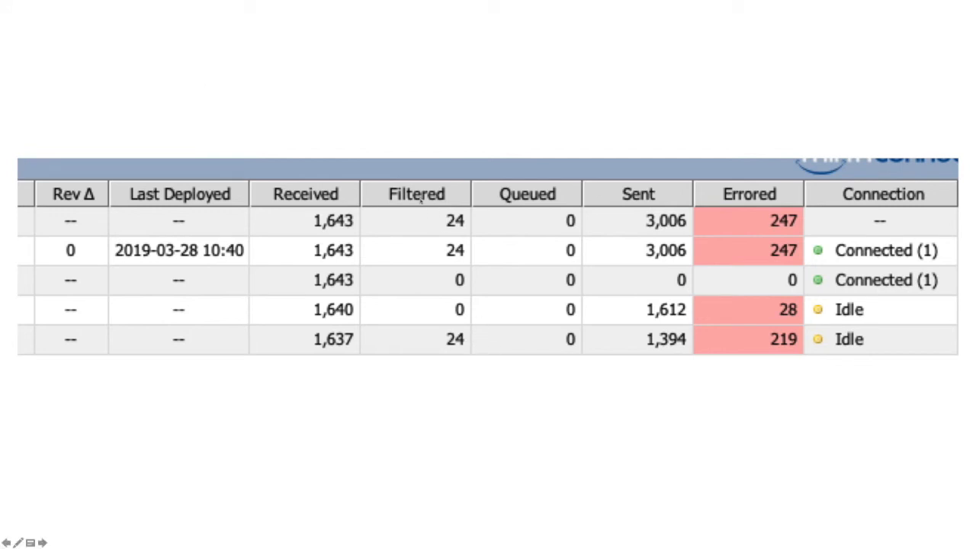
pyautogui.moveTo(410, 171)
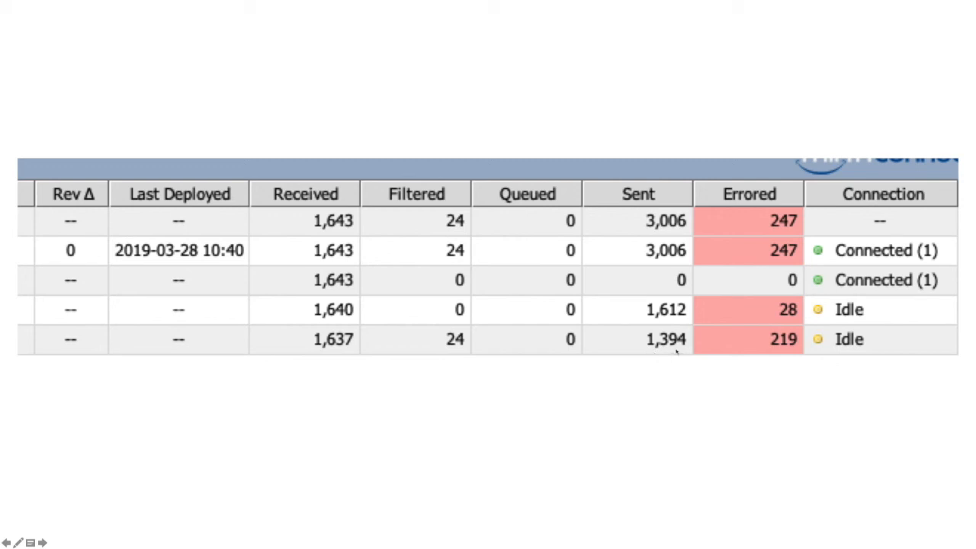
pyautogui.moveTo(680, 351)
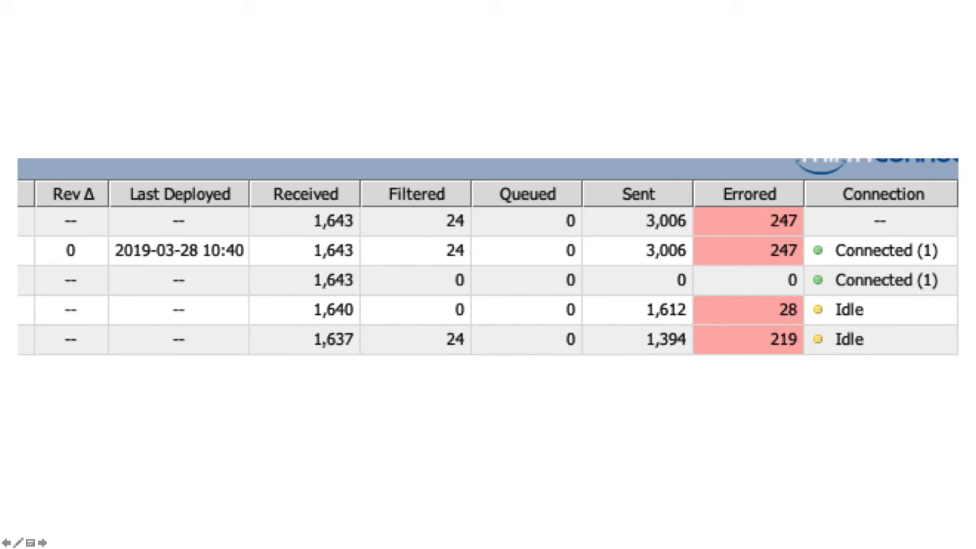
pyautogui.moveTo(449, 338)
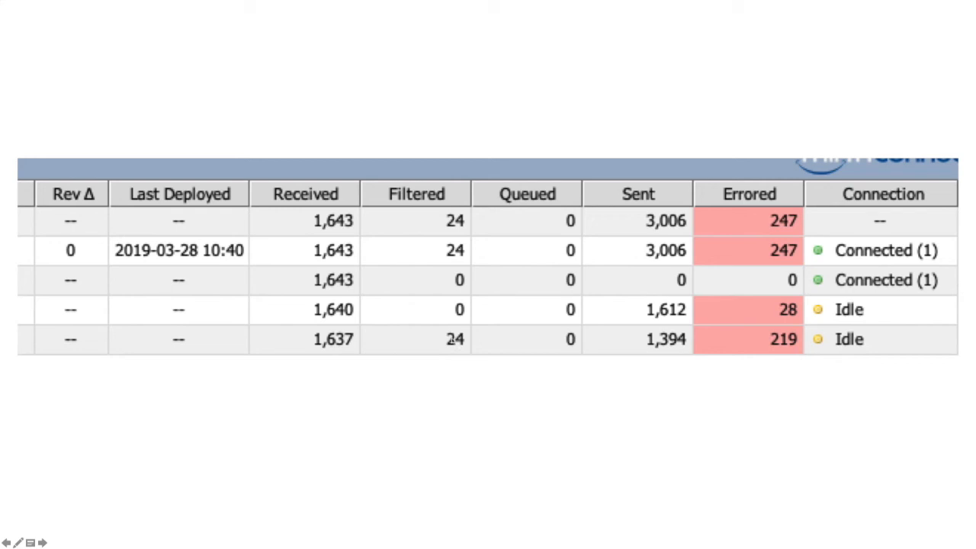
pyautogui.moveTo(436, 339)
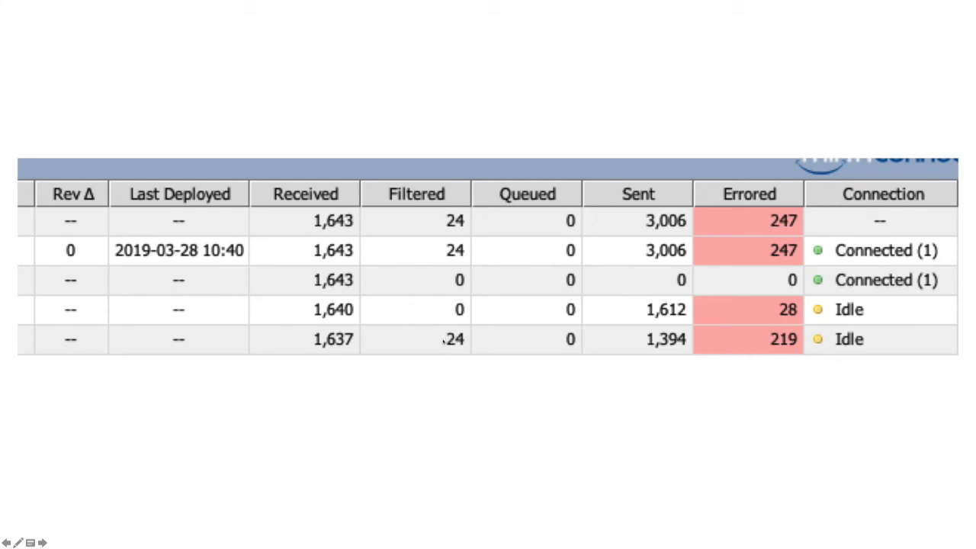